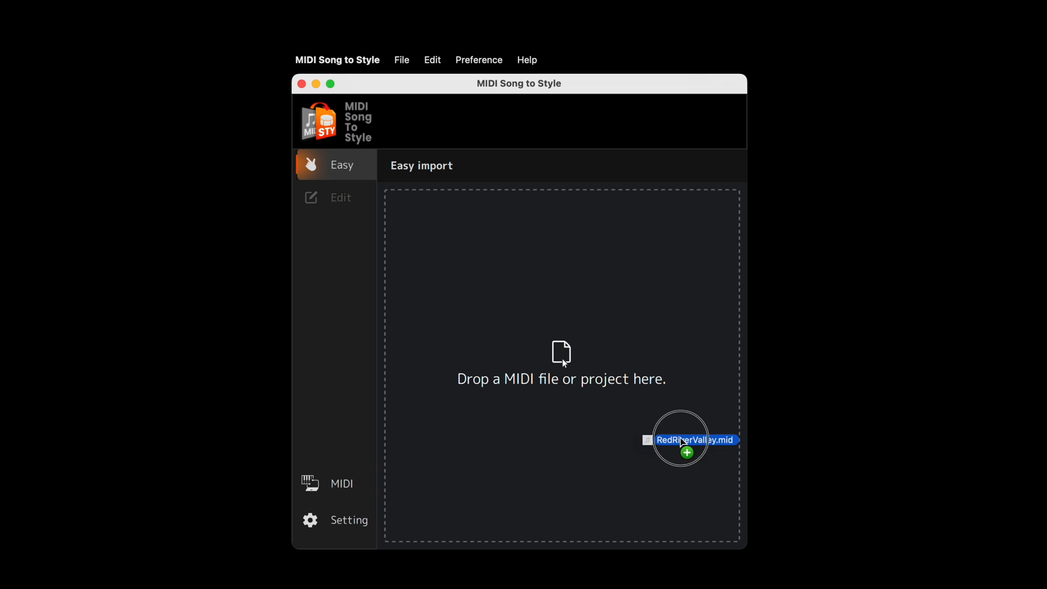
Step: Import RedRiverValley.mid by dropping it onto the Easy import area to generate the style sections
{"action": "left_click_drag", "start_coordinate": [680, 440], "coordinate": [561, 354]}
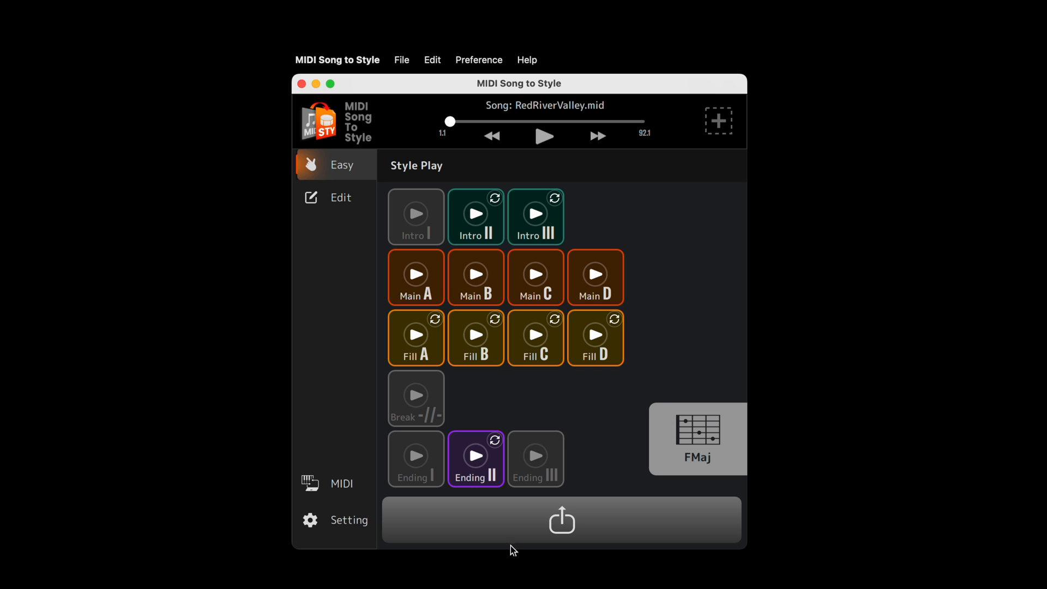
Step: Save the converted style to the computer as RedRiverValley
{"action": "left_click", "coordinate": [562, 521]}
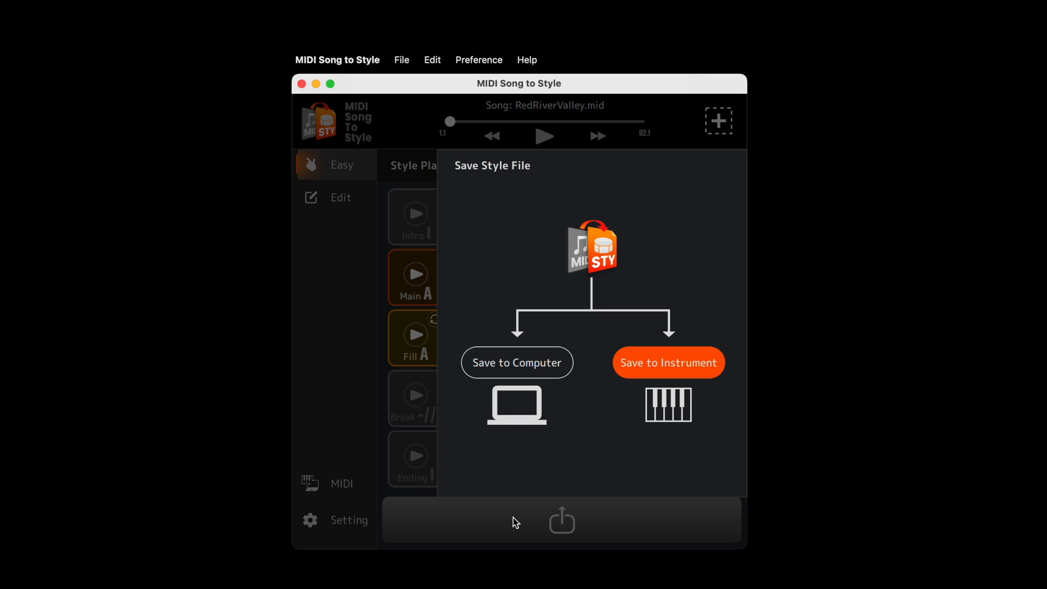
{"action": "left_click", "coordinate": [516, 362]}
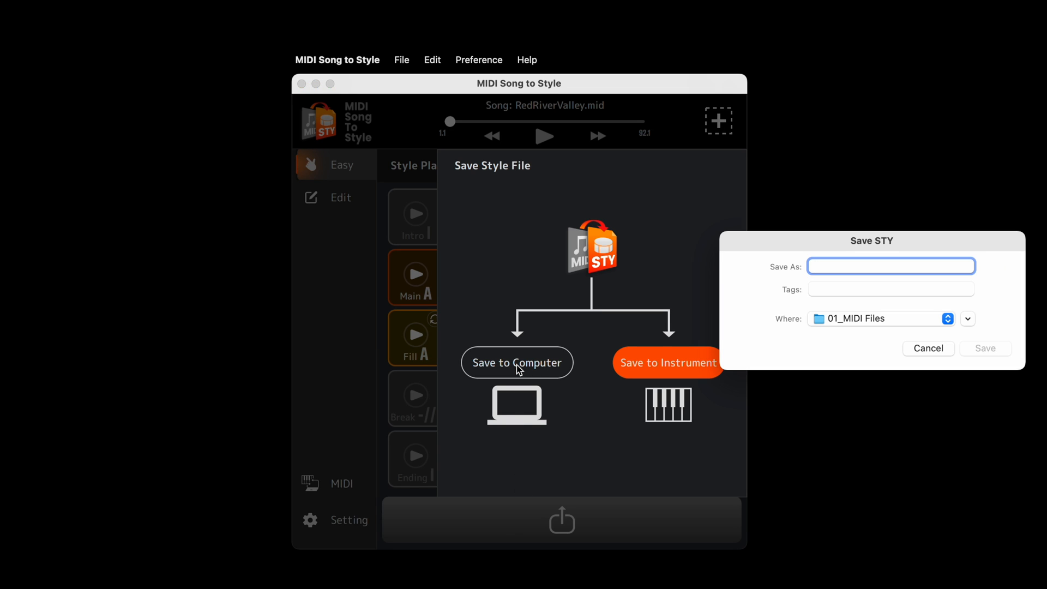
{"action": "type", "text": "RedRiverValley"}
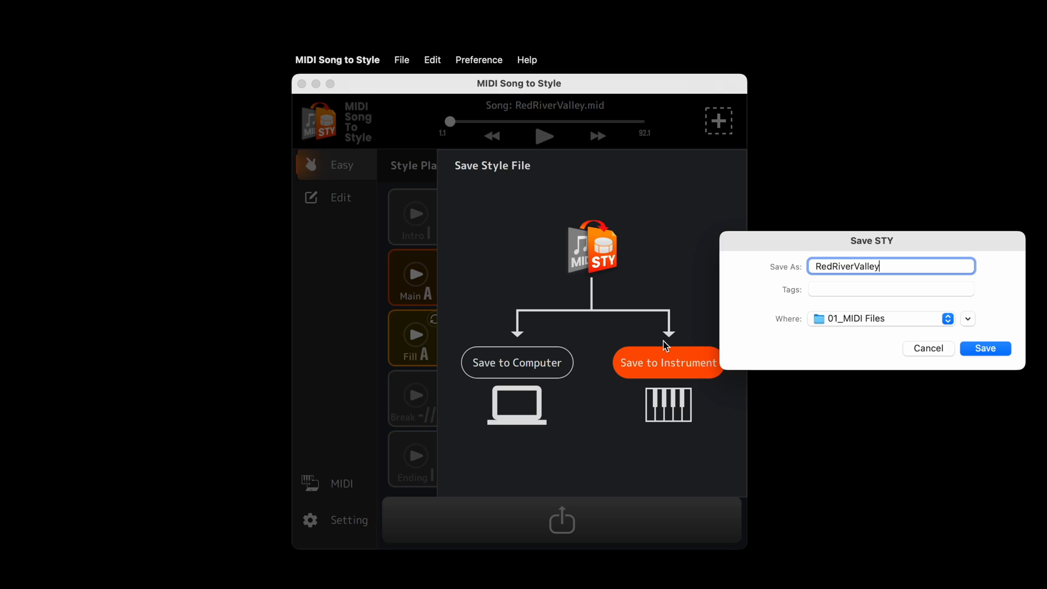
{"action": "left_click", "coordinate": [984, 348]}
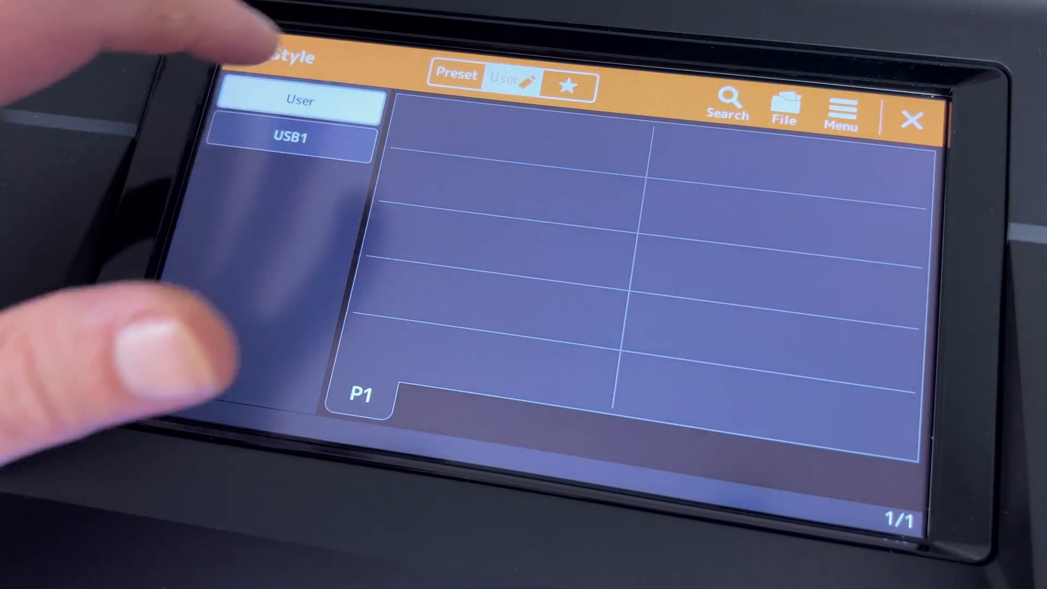
Step: Show the instrument's User style folder, currently empty
{"action": "left_click", "coordinate": [296, 141]}
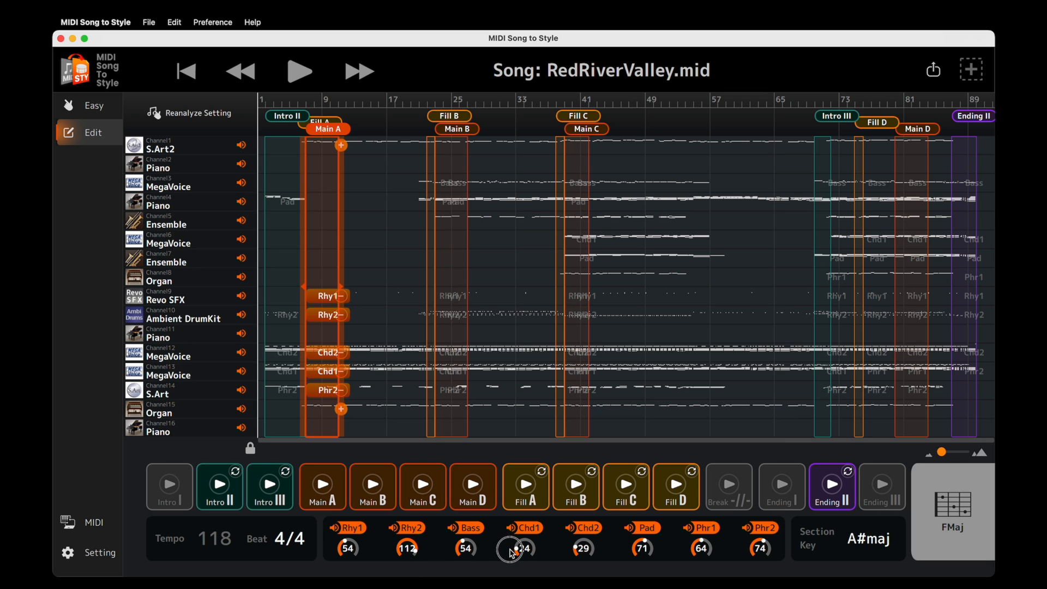
Step: In Main C, reassign the Chd1 part on the channel 4 piano row and bring up the export options
{"action": "left_click", "coordinate": [585, 128]}
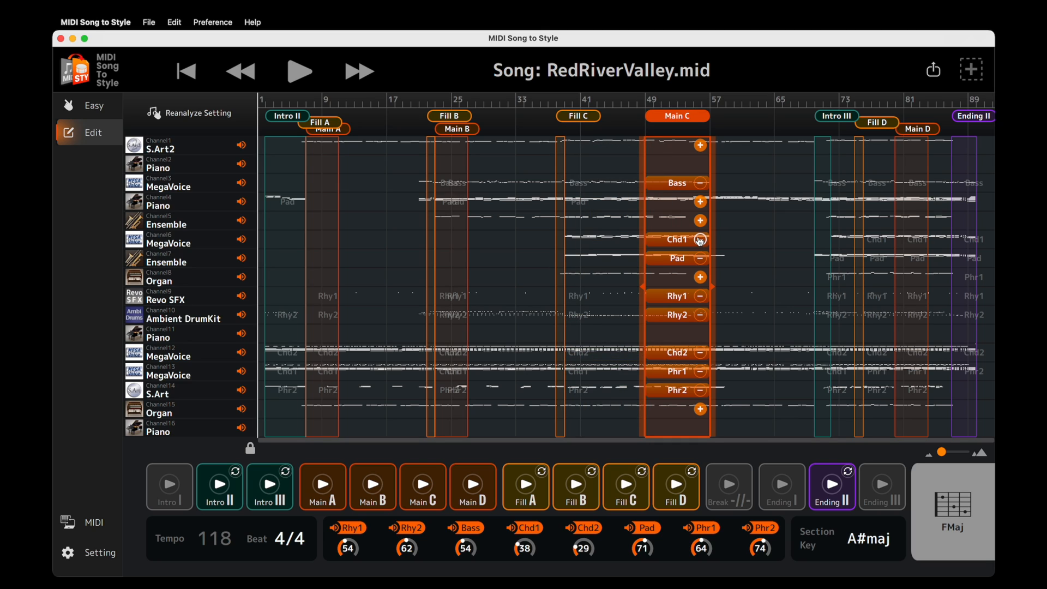
{"action": "left_click", "coordinate": [700, 239]}
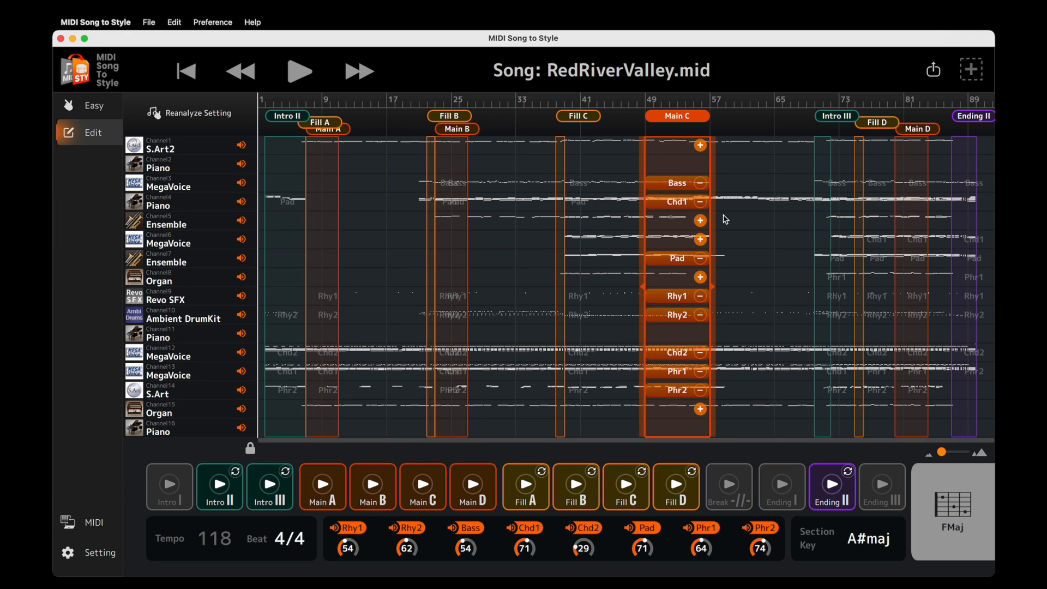
{"action": "left_click", "coordinate": [933, 70]}
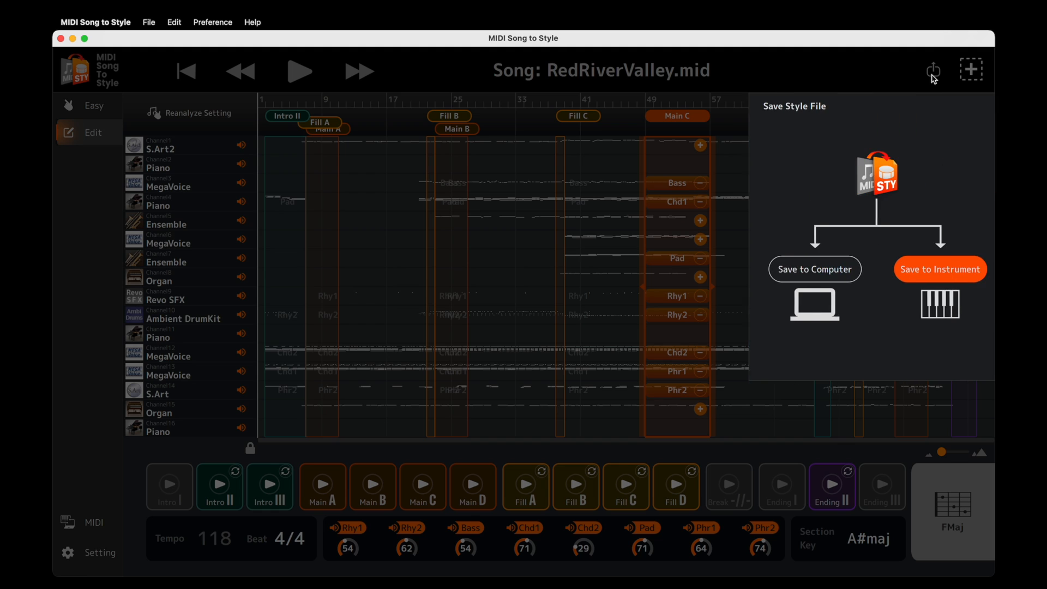
Step: Choose Save to Instrument with the style file name RedRiverValley
{"action": "left_click", "coordinate": [940, 269]}
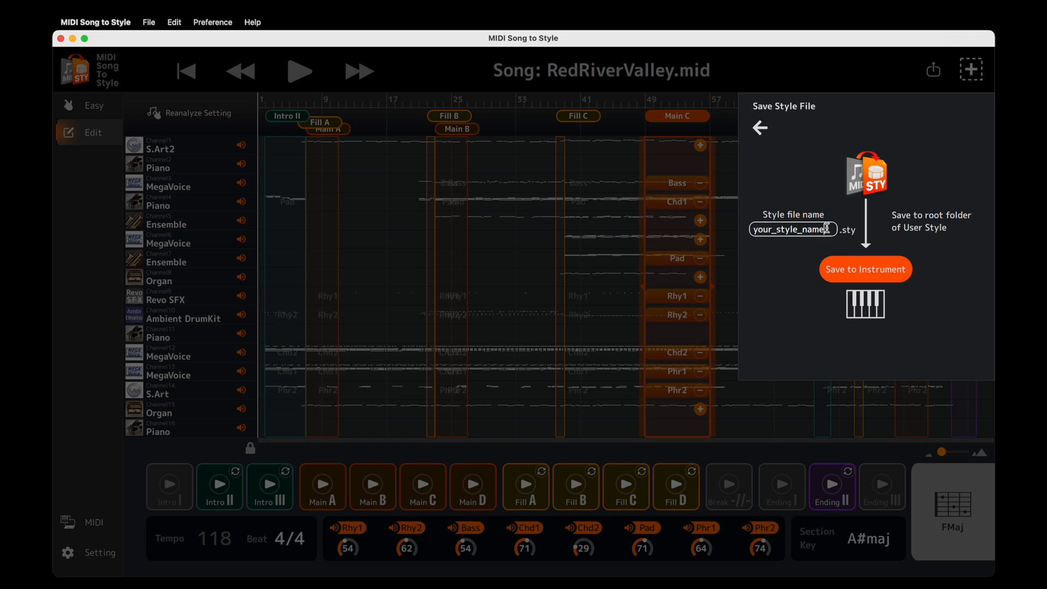
{"action": "type", "text": "RedRiverValley"}
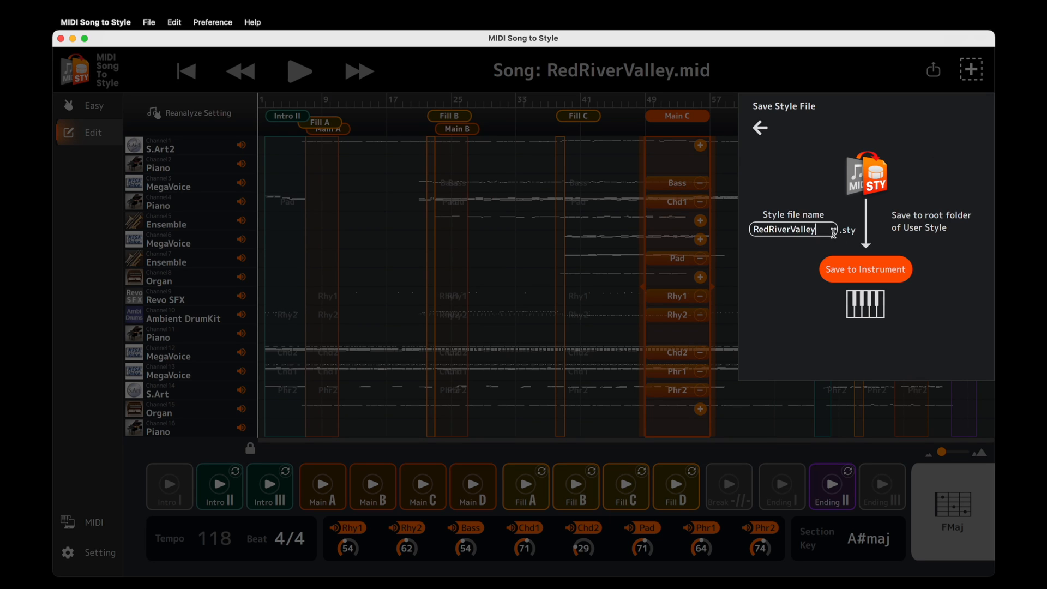